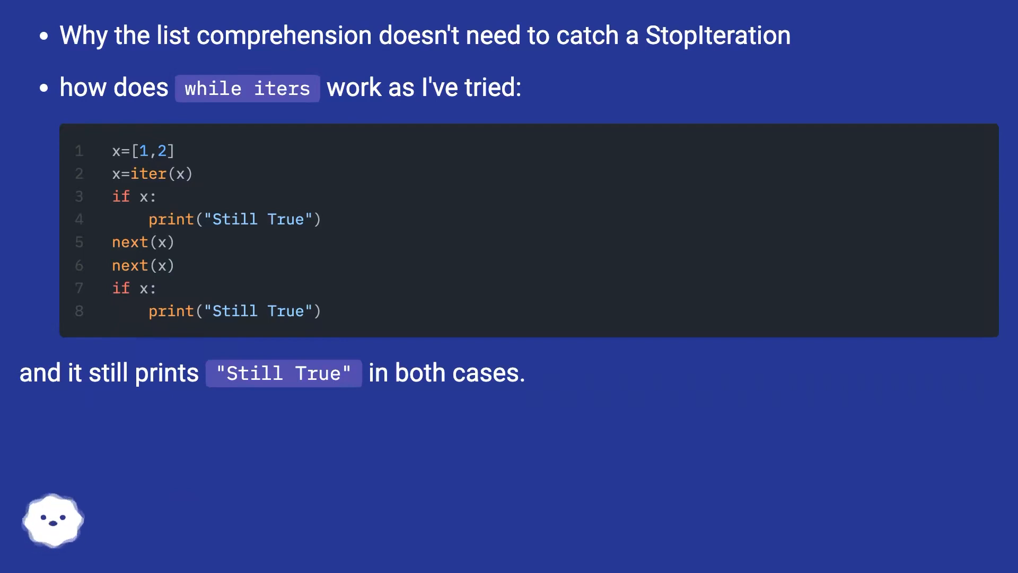
scroll(down, 3)
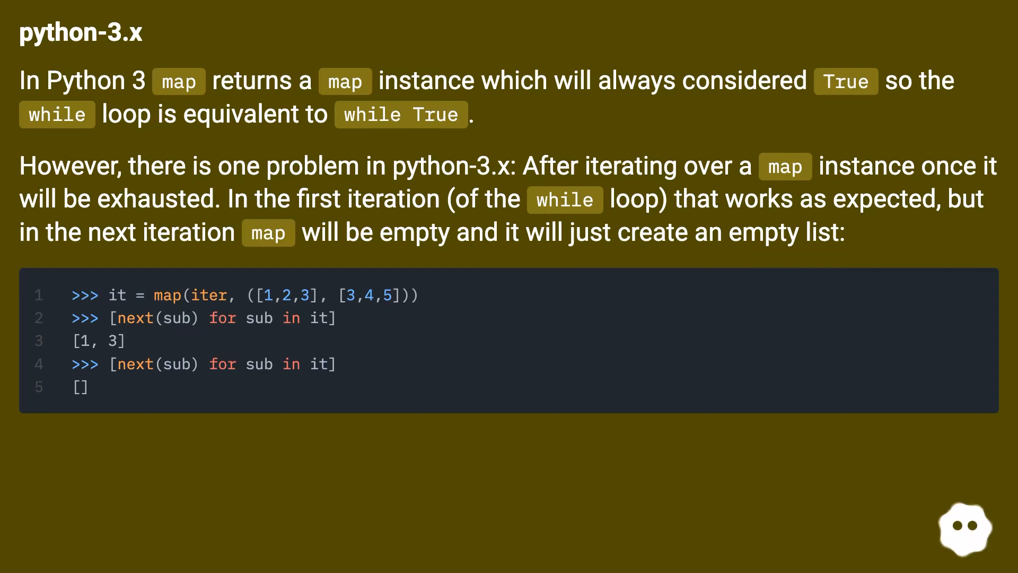
scroll(down, 3)
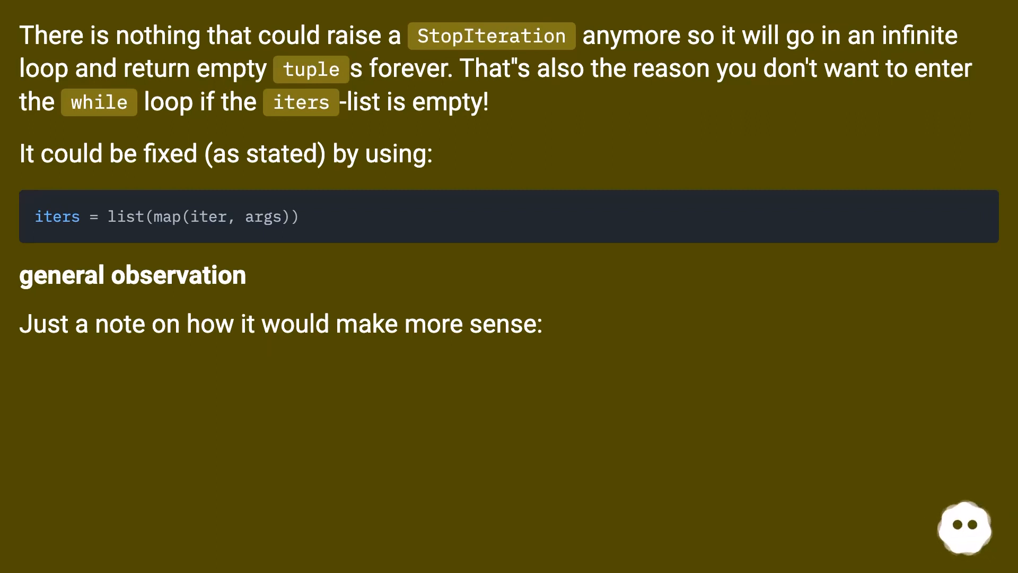
scroll(down, 3)
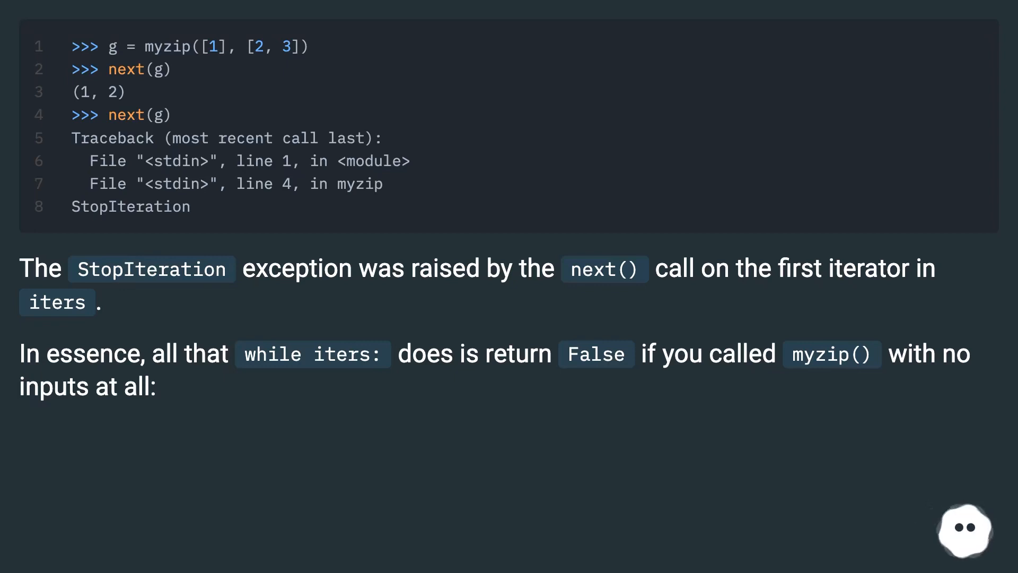
scroll(down, 3)
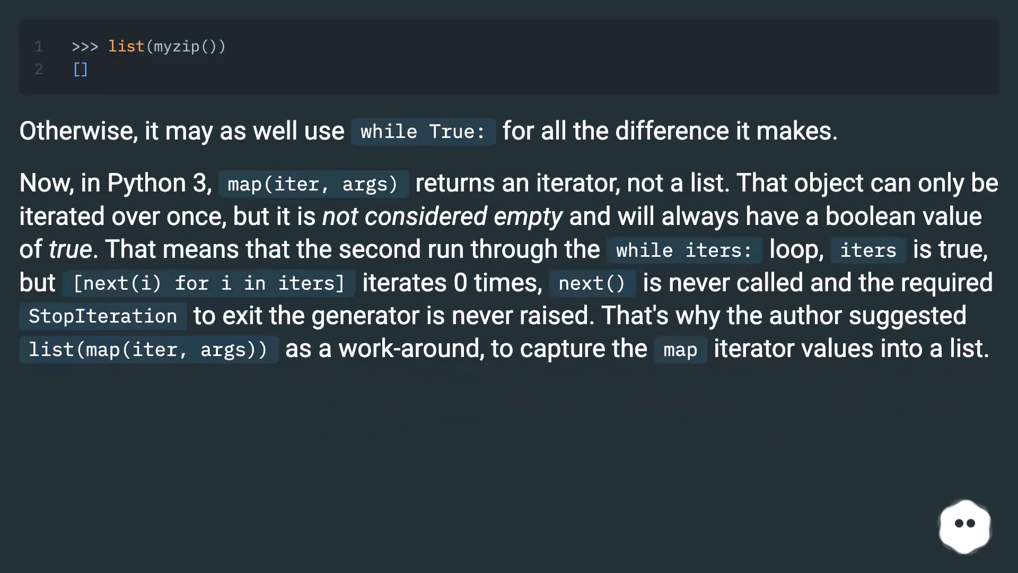